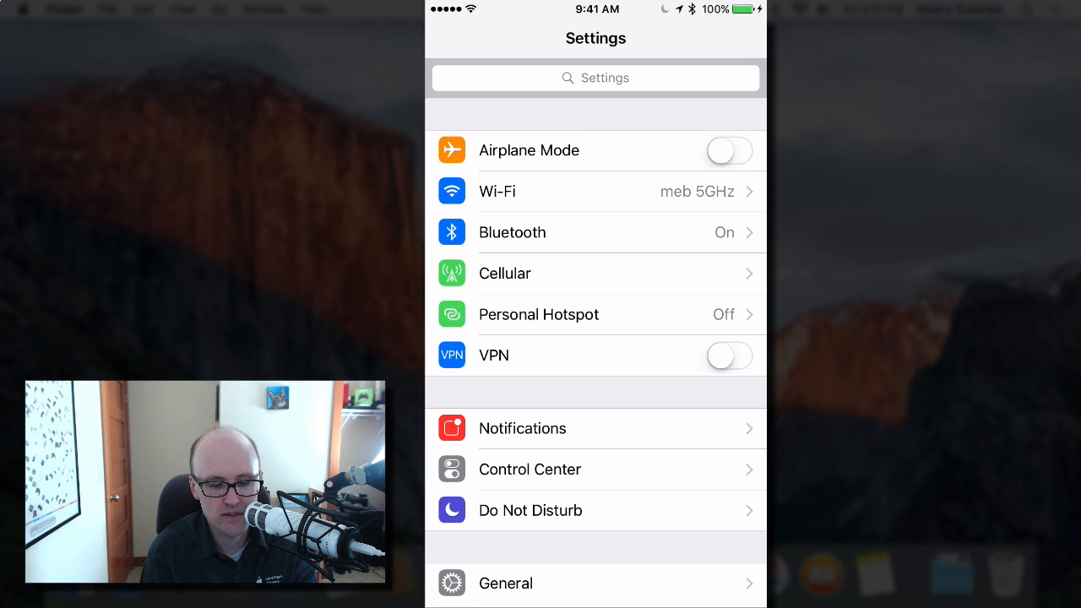
- Scroll down the Settings list to reach the Messages entry
scroll("down", 3)
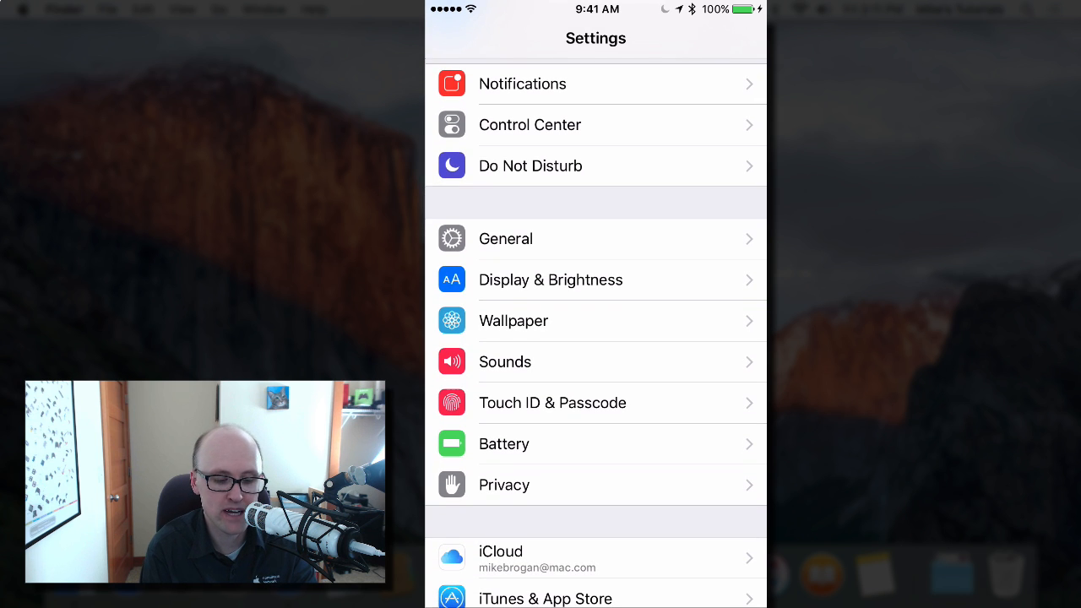
scroll("down", 3)
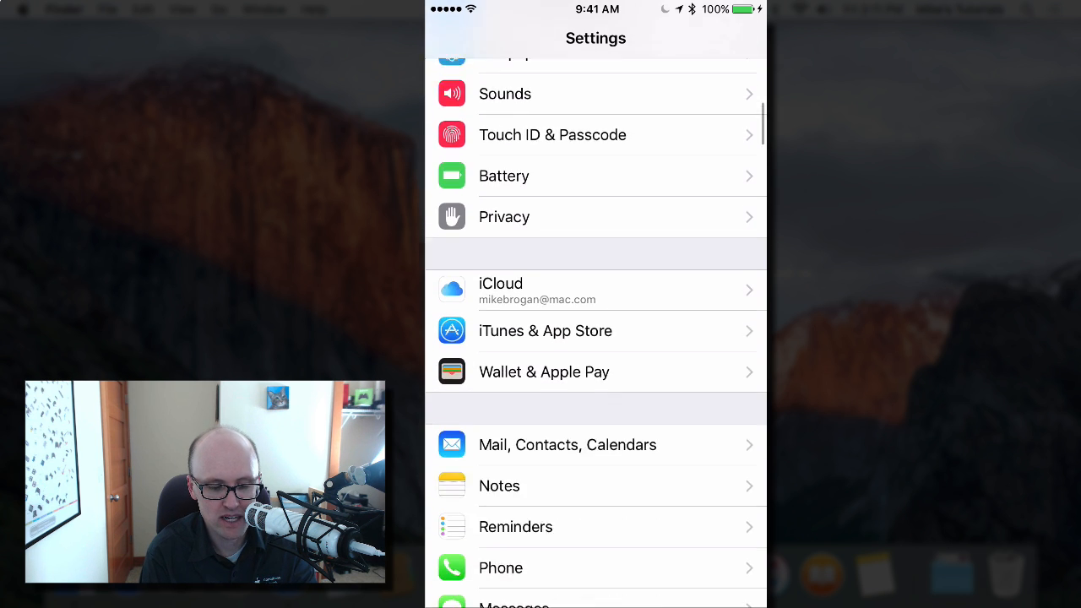
scroll("down", 3)
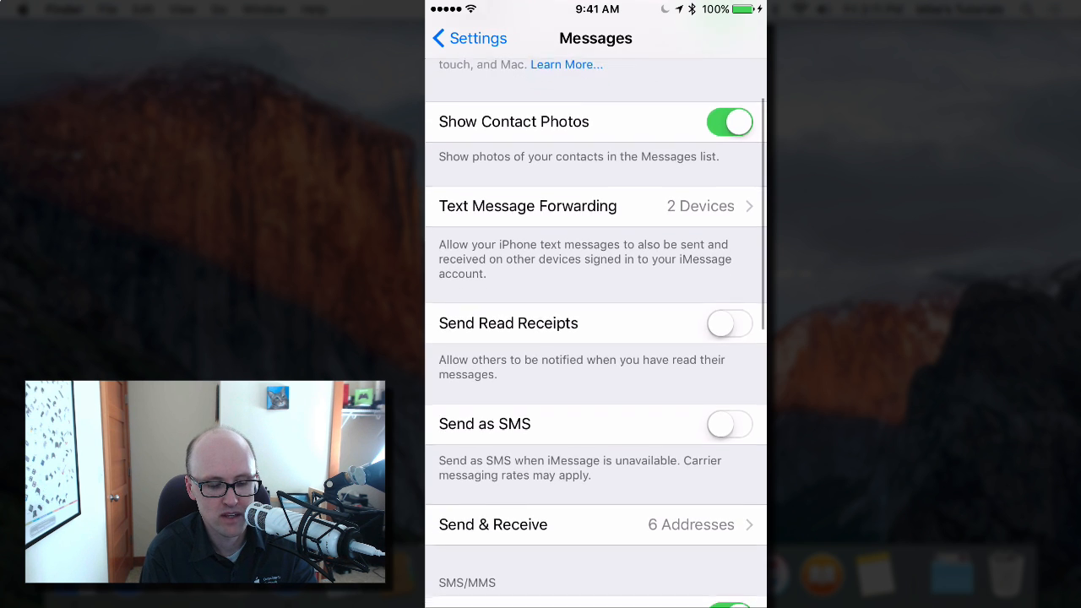
- Turn on Text Message Forwarding for Admin's iMac (Mac), triggering a verification-code prompt
scroll("down", 3)
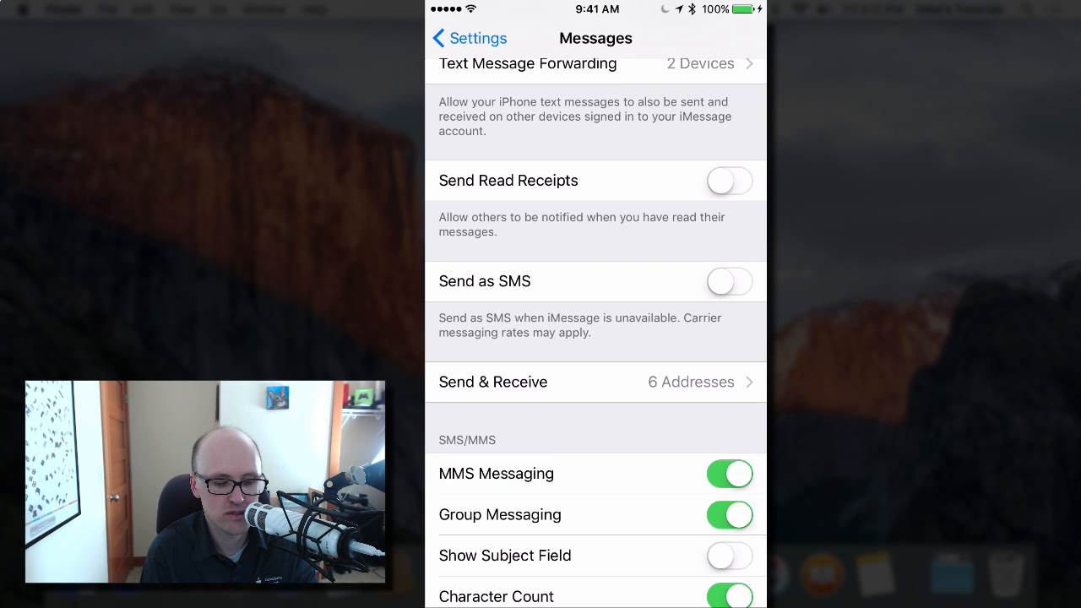
scroll("down", 3)
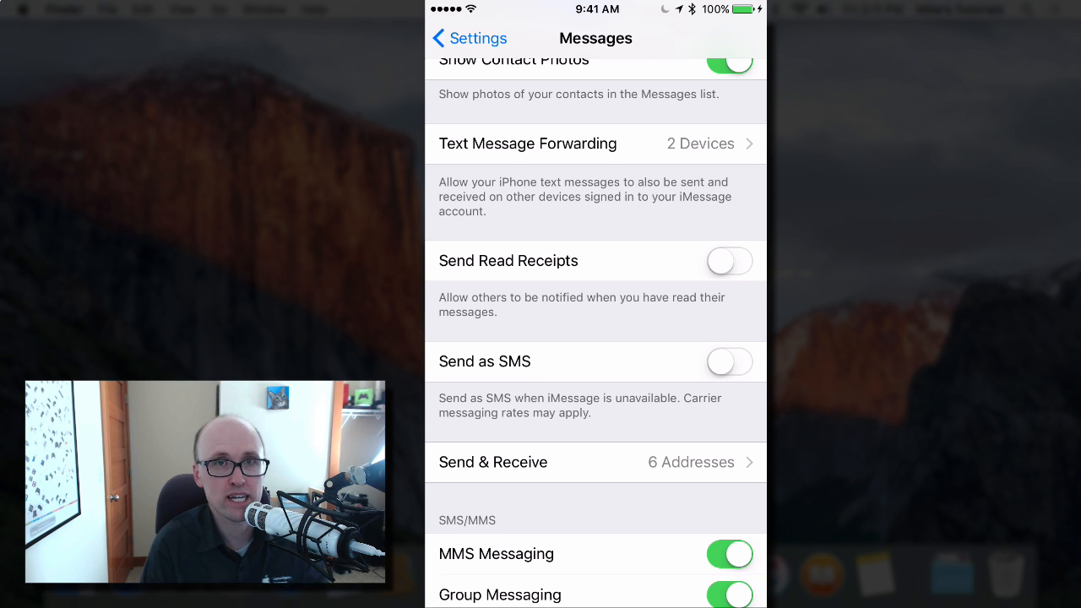
left_click(493, 463)
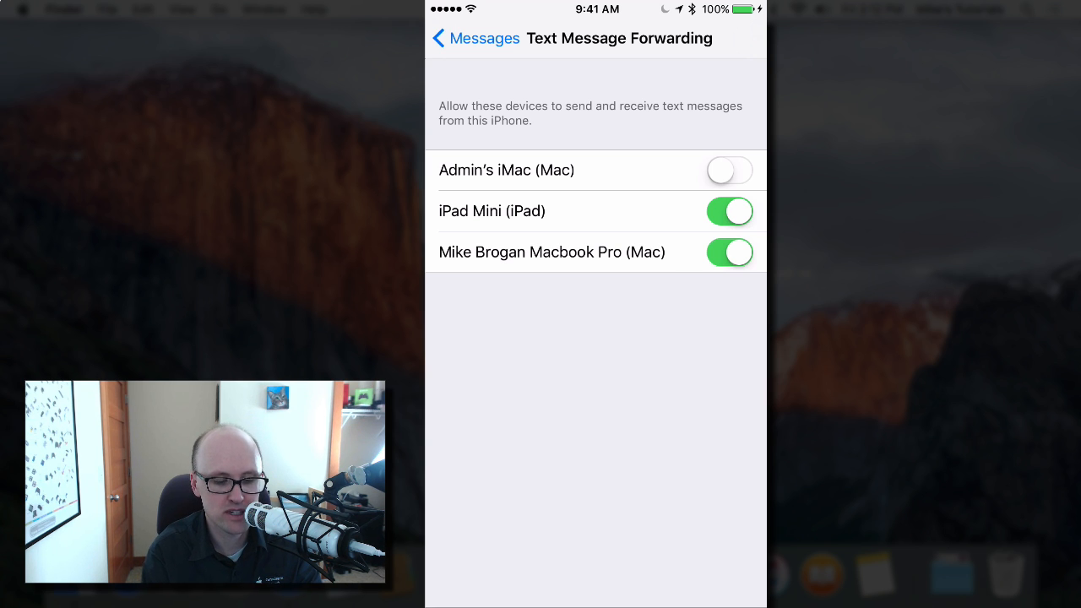
left_click(730, 169)
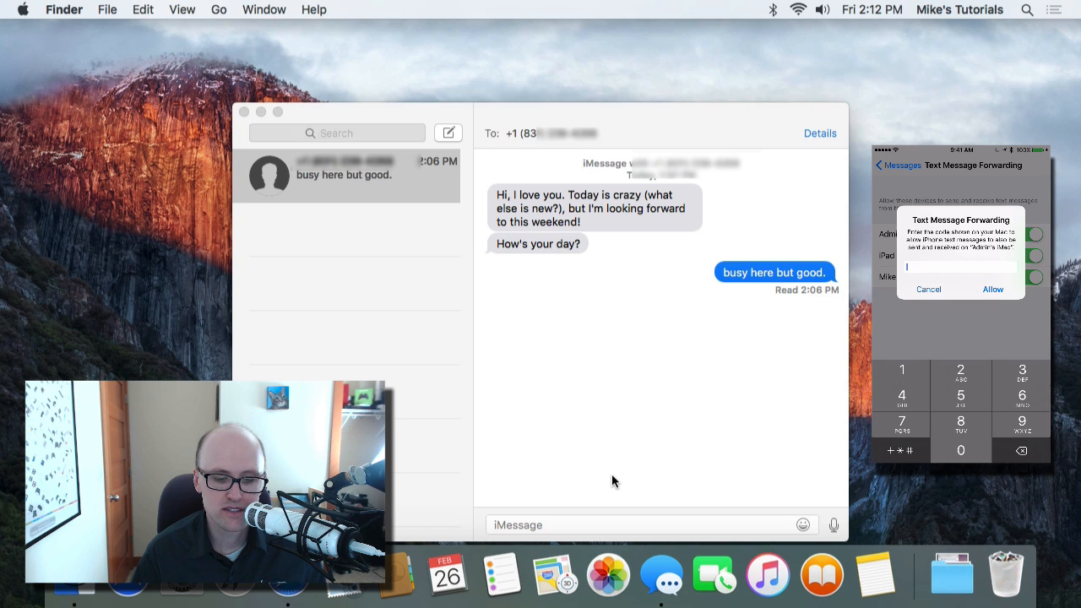
left_click(994, 289)
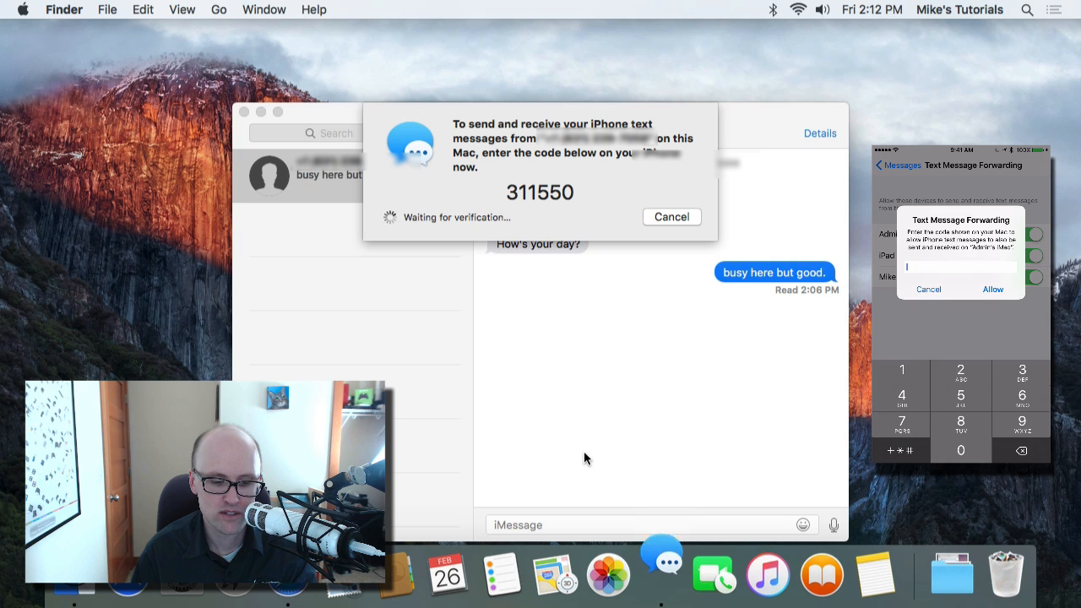
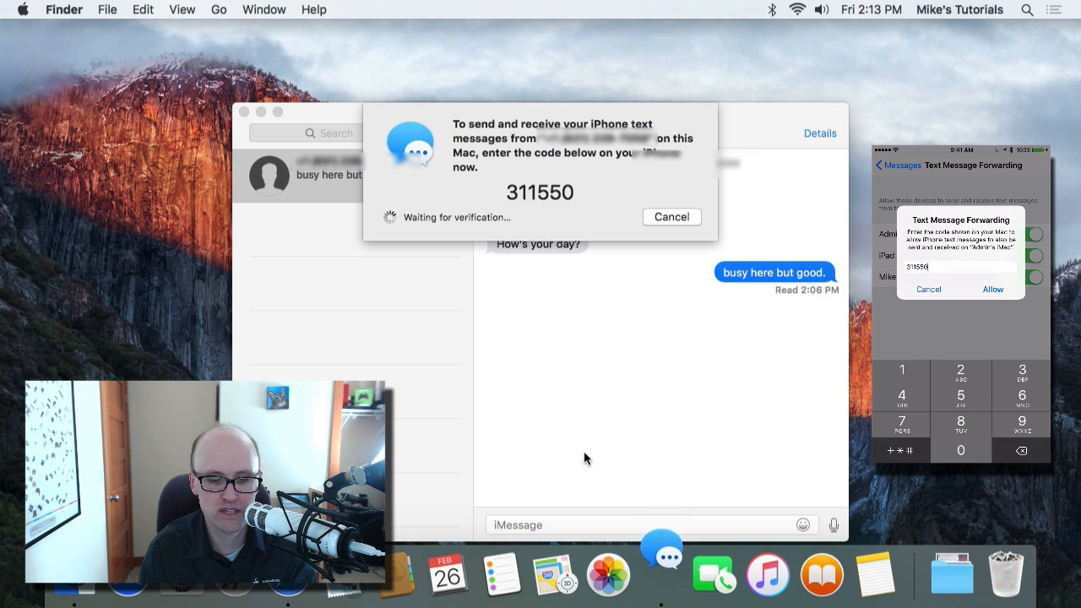
left_click(993, 289)
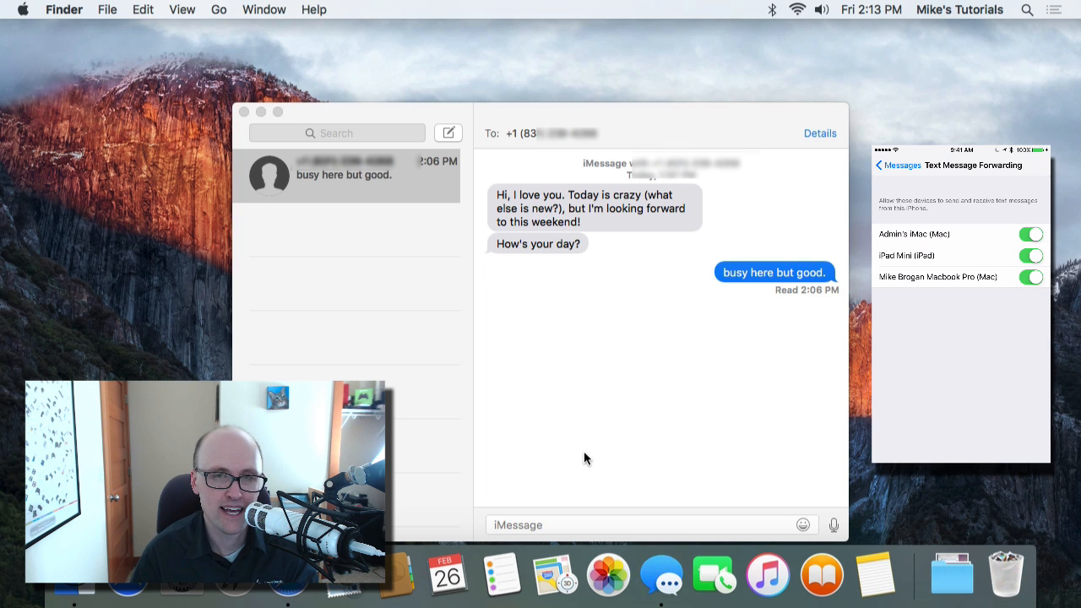
mouse_move(583, 456)
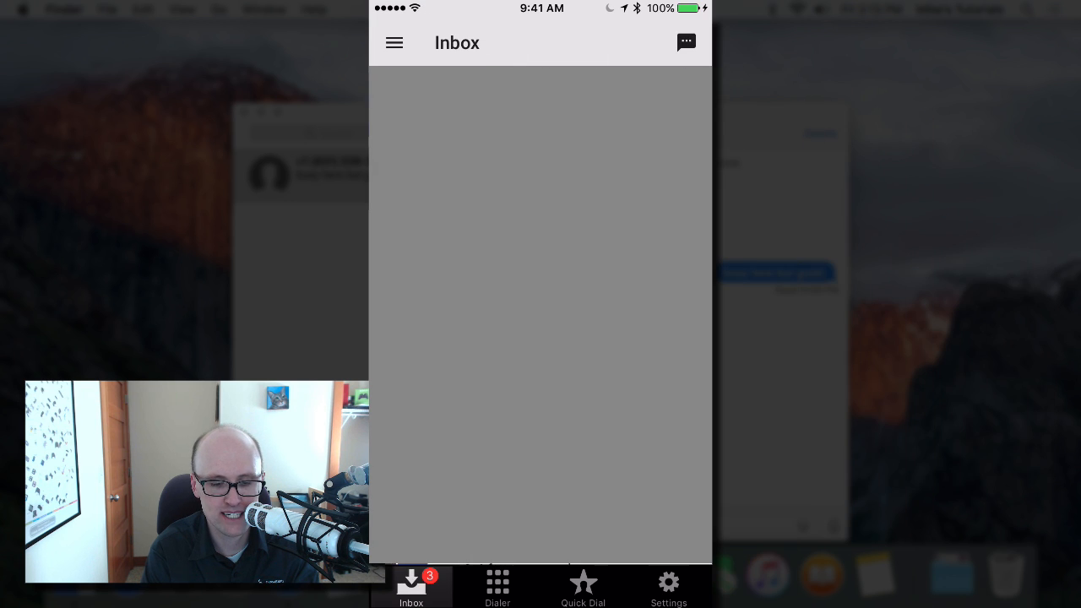
left_click(686, 43)
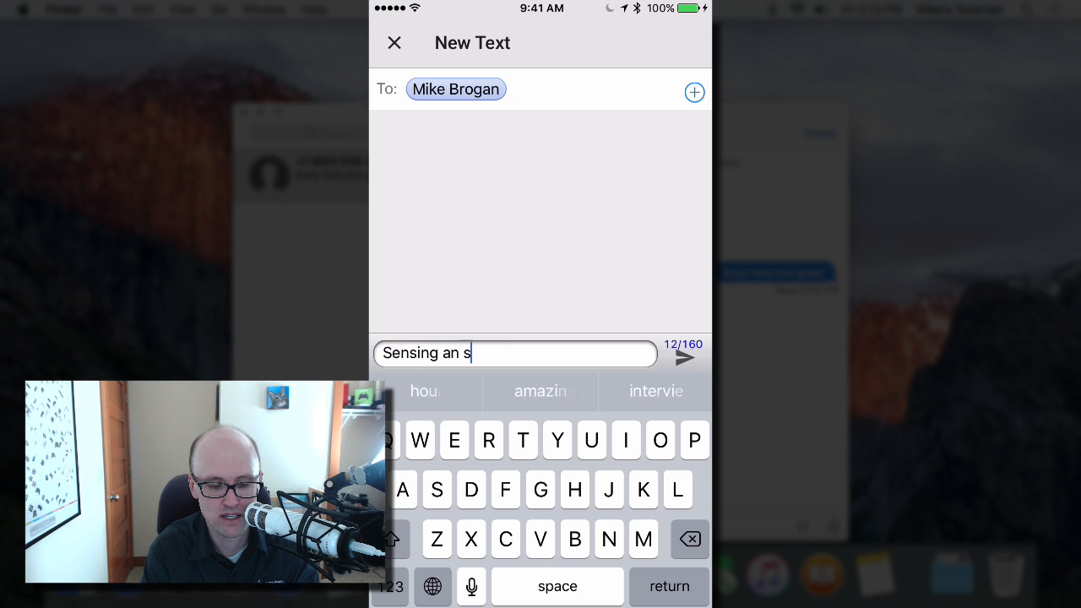
type("ms")
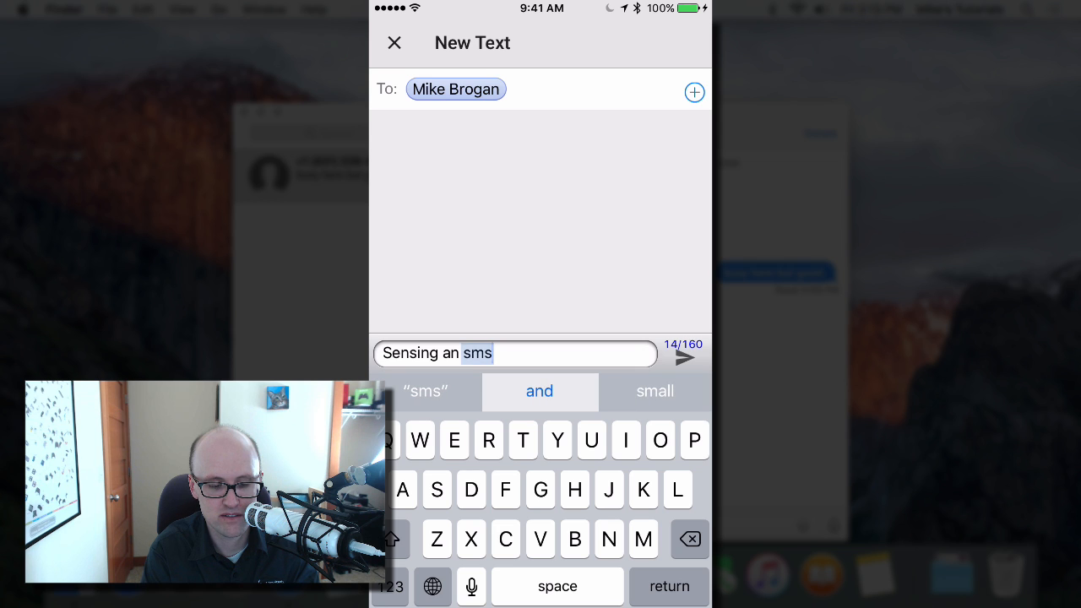
left_click(685, 357)
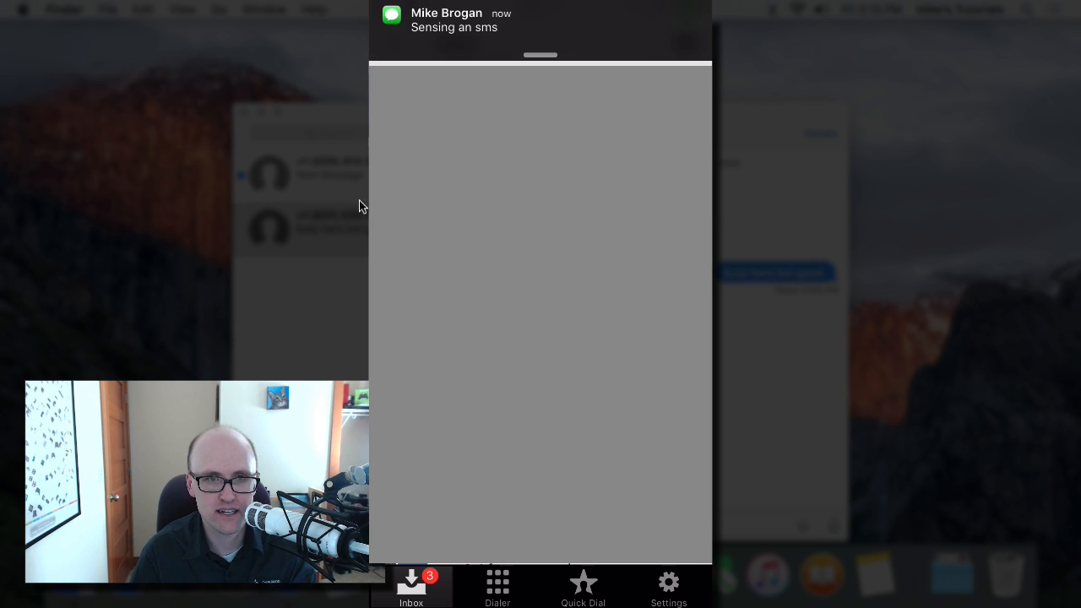
mouse_move(350, 182)
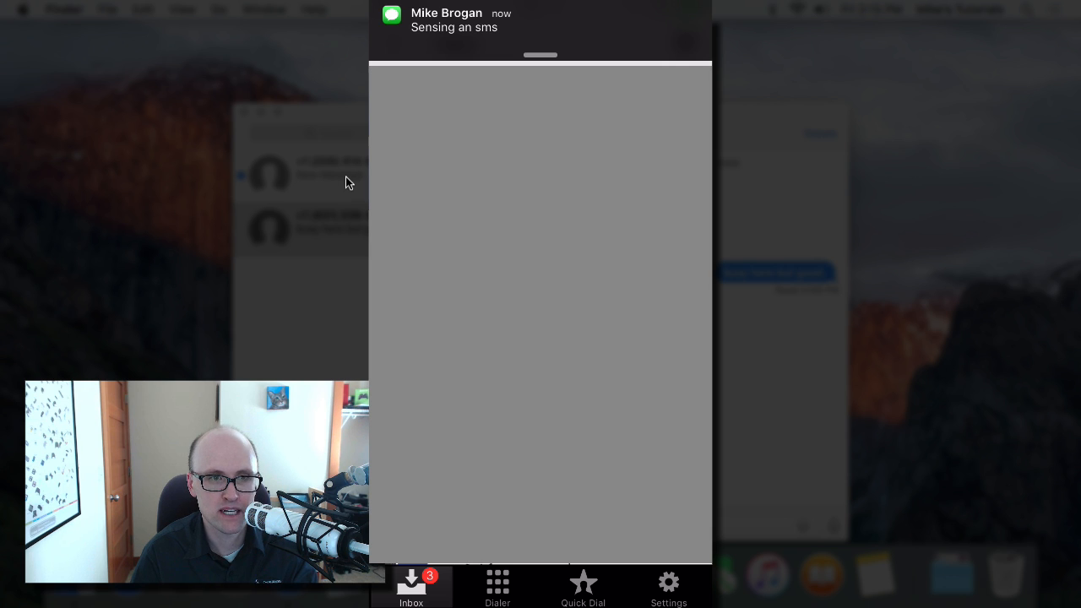